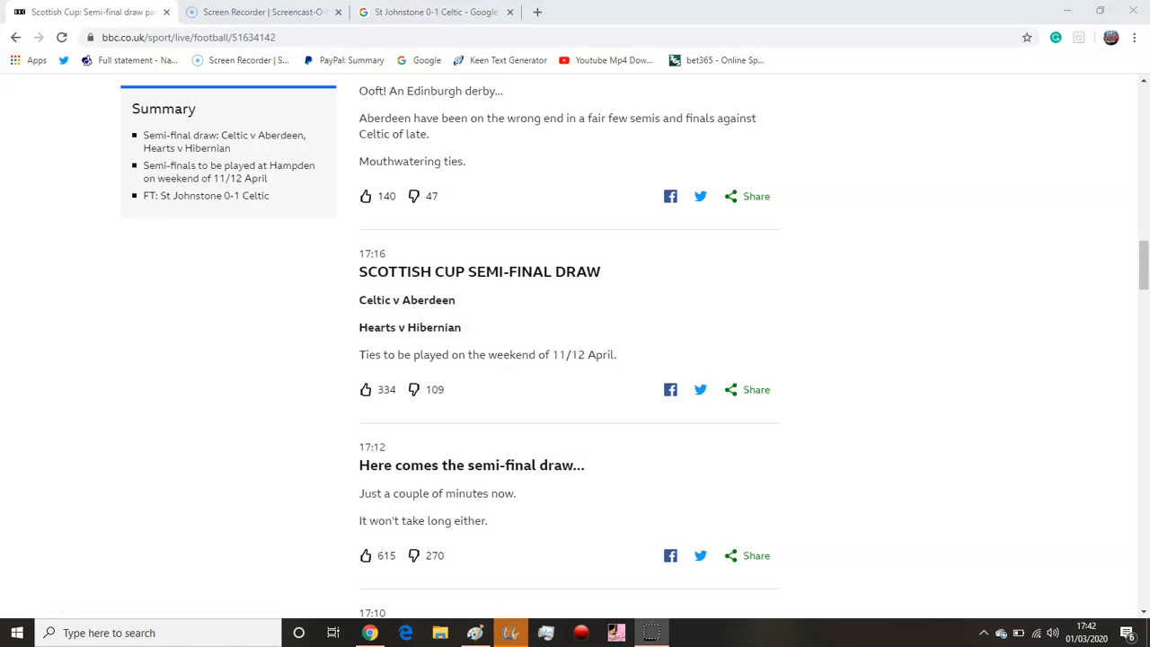
Like the Scottish Cup semi-final draw post and the 'Ooft! An Edinburgh derby' post above it
left_click(365, 388)
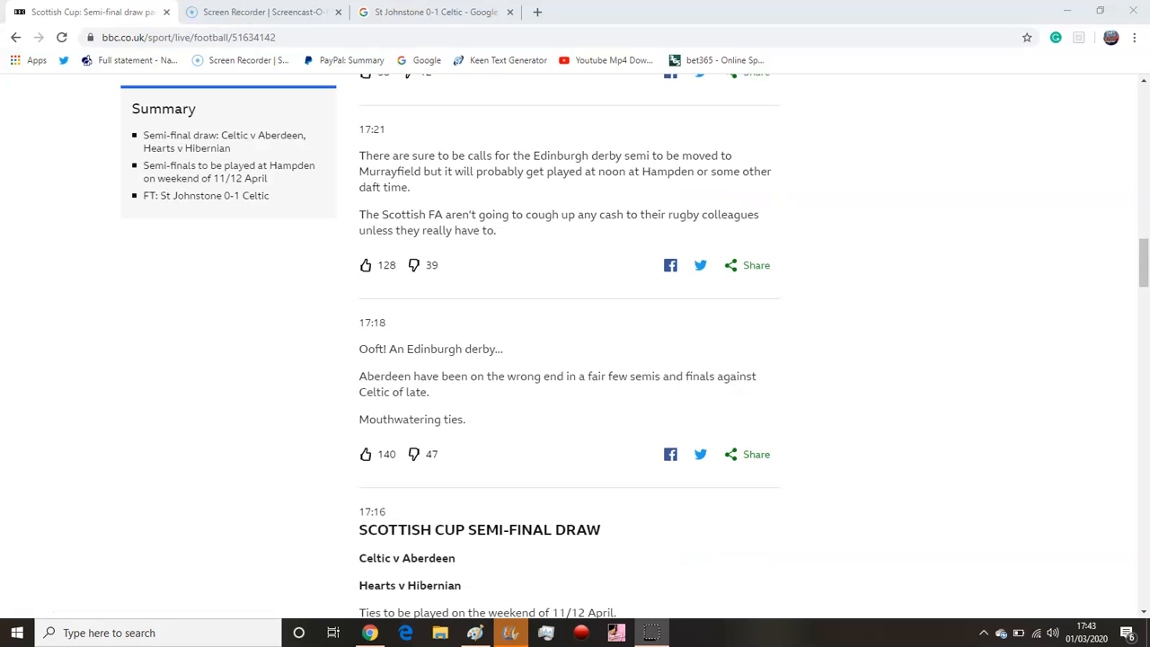
scroll("down", 3)
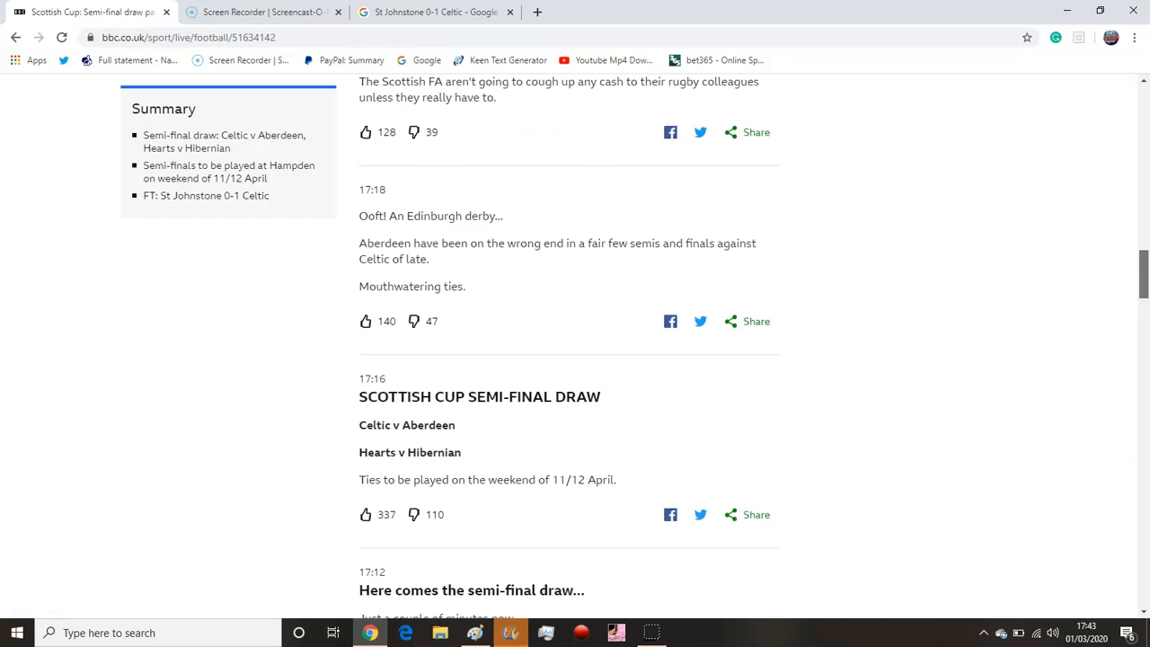
scroll("down", 3)
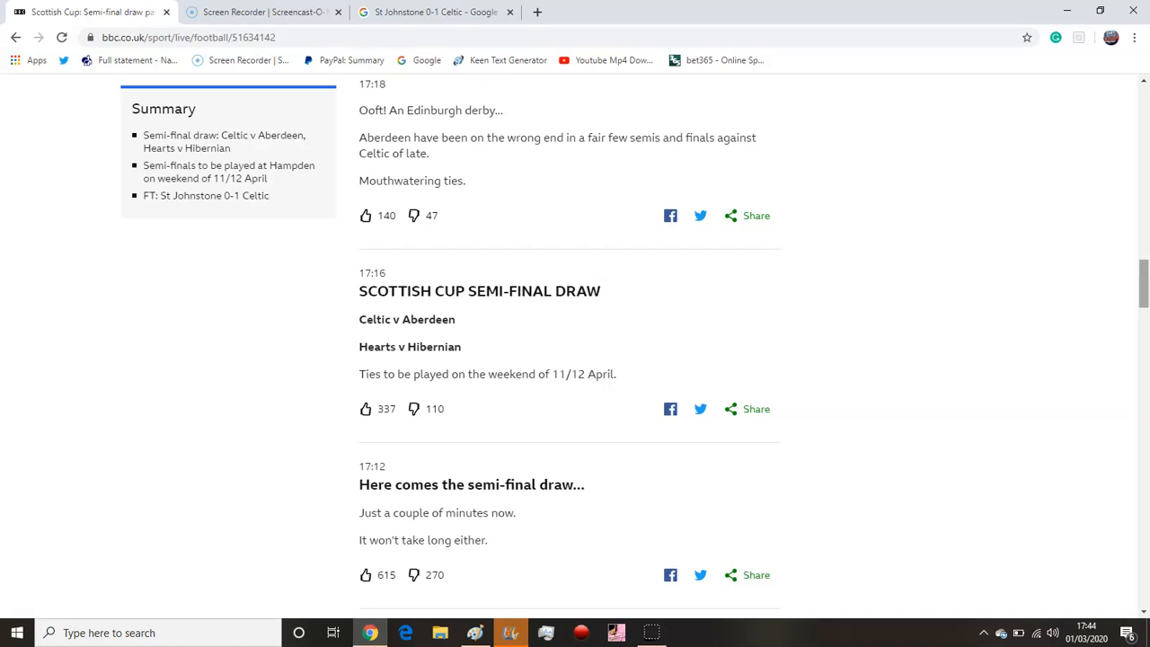
left_click(365, 409)
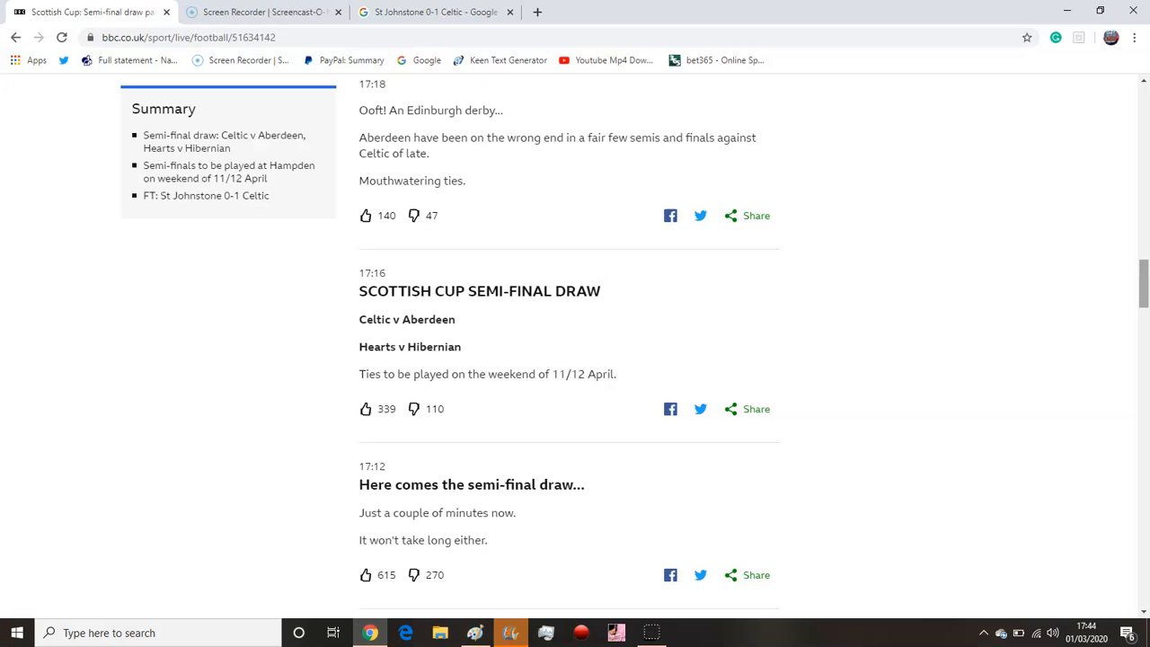
left_click(365, 215)
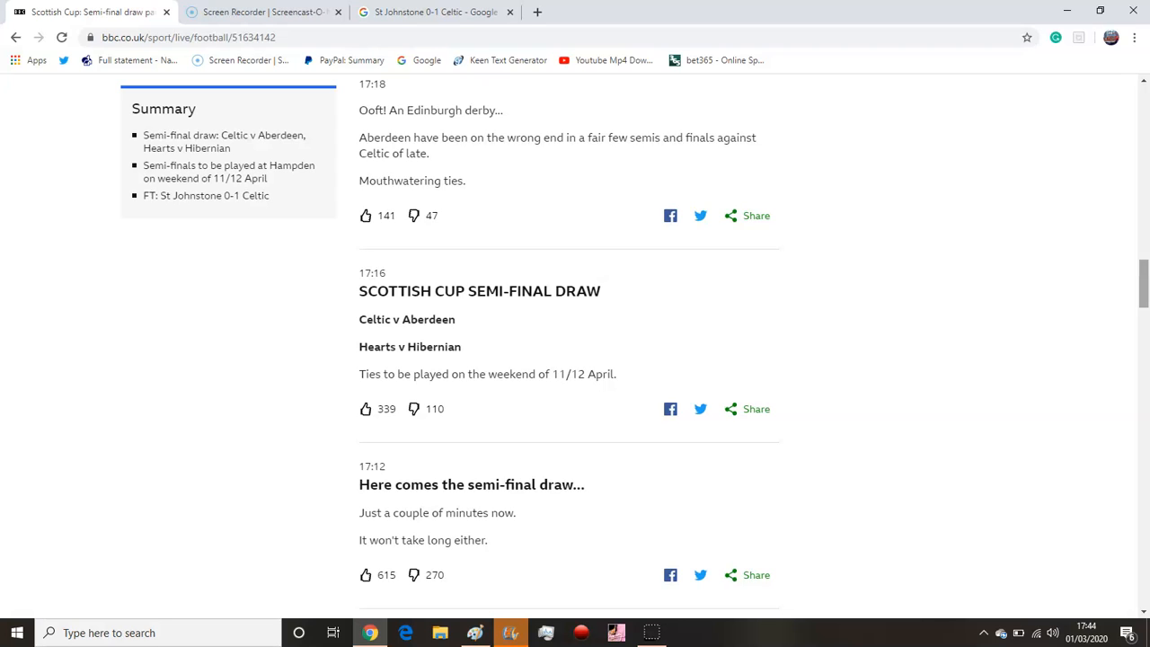